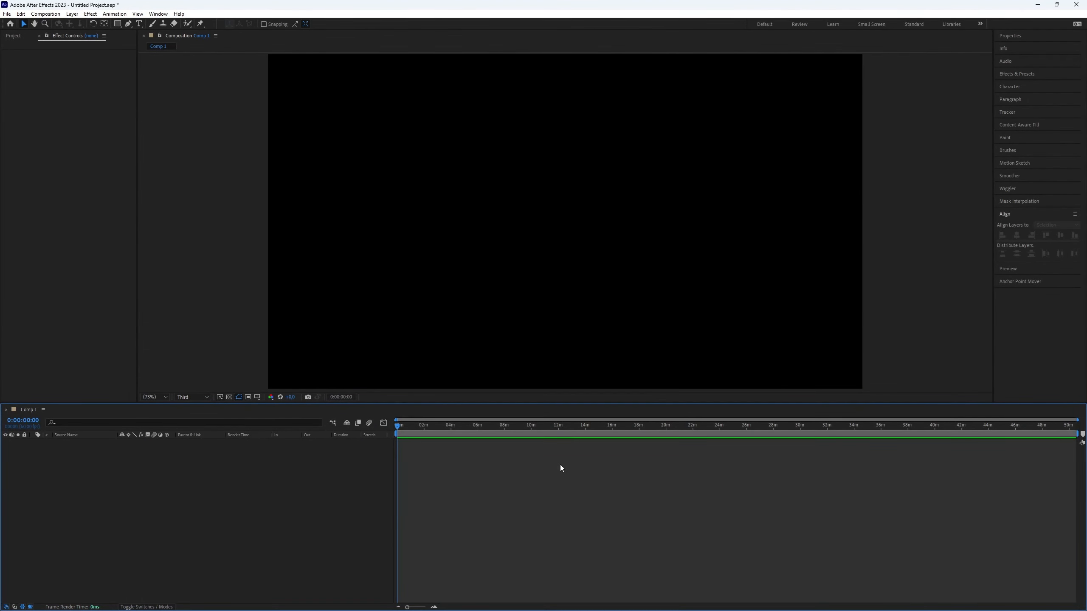
{"action": "mouse_move", "coordinate": [568, 462]}
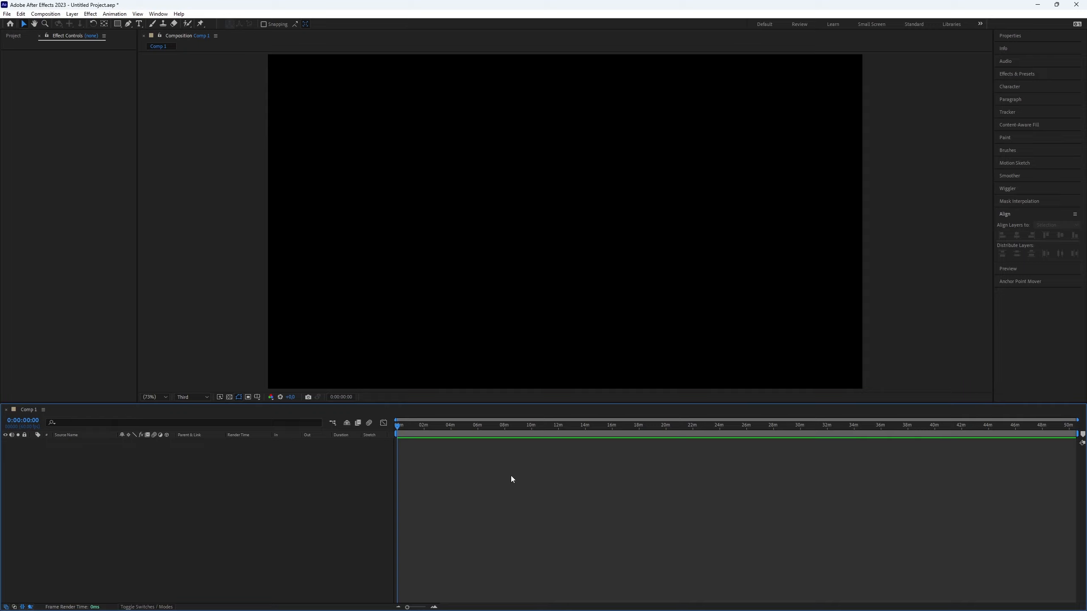
{"action": "mouse_move", "coordinate": [587, 476]}
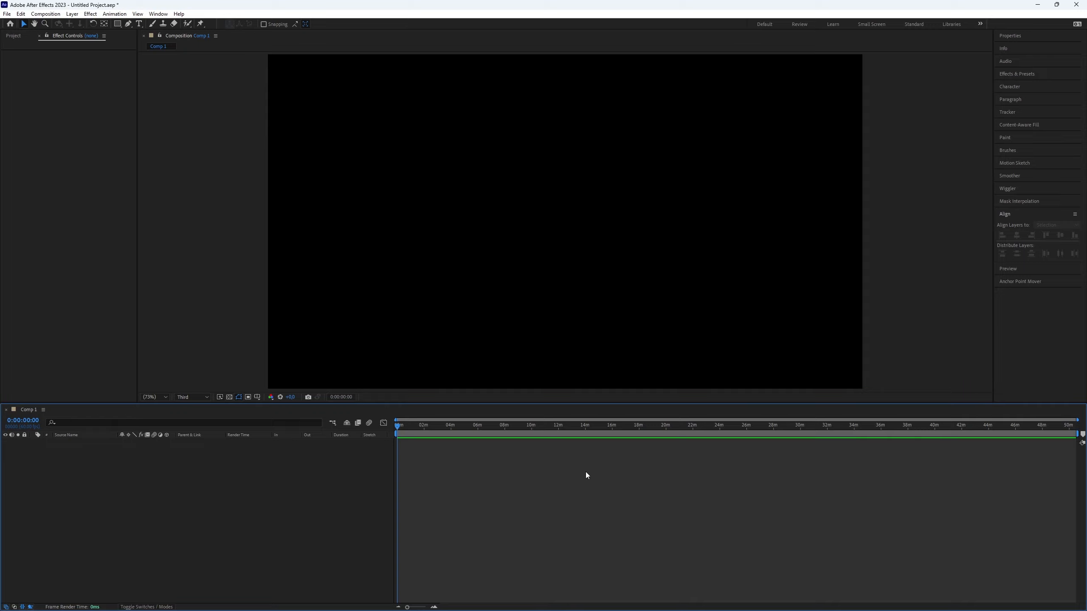
{"action": "mouse_move", "coordinate": [601, 482]}
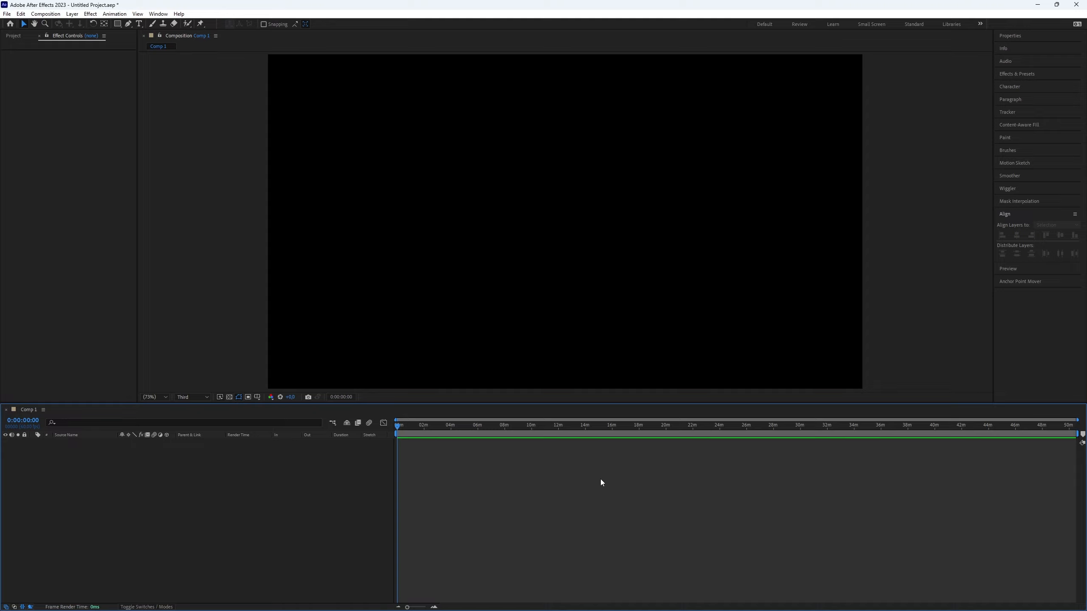
Create a text layer reading GRADIENT TEXT and centre it horizontally and vertically in the comp.
{"action": "key", "text": "ctrl+t"}
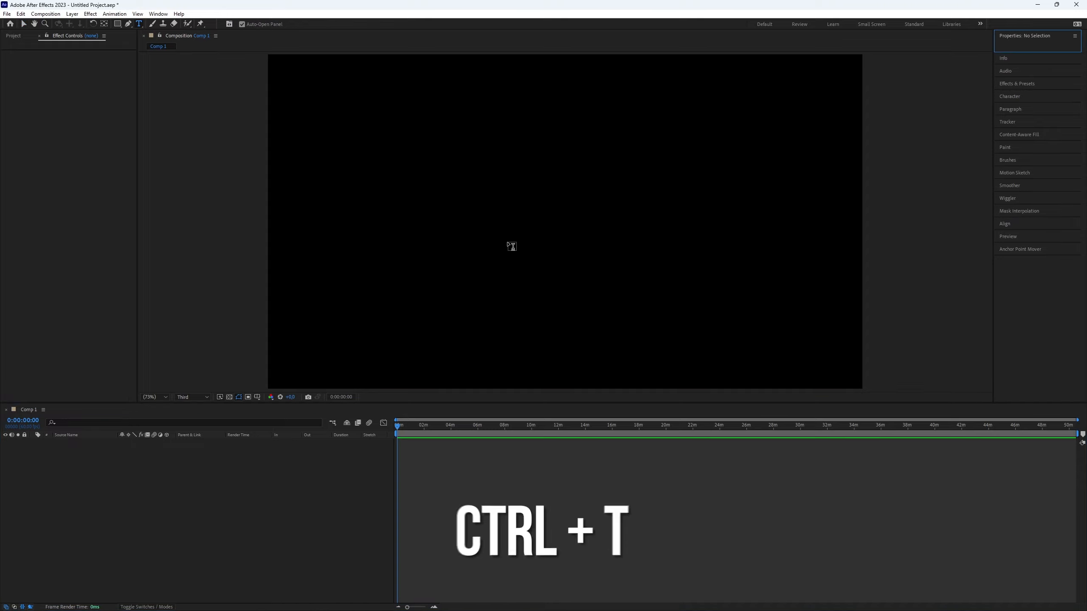
{"action": "key", "text": "ctrl+t"}
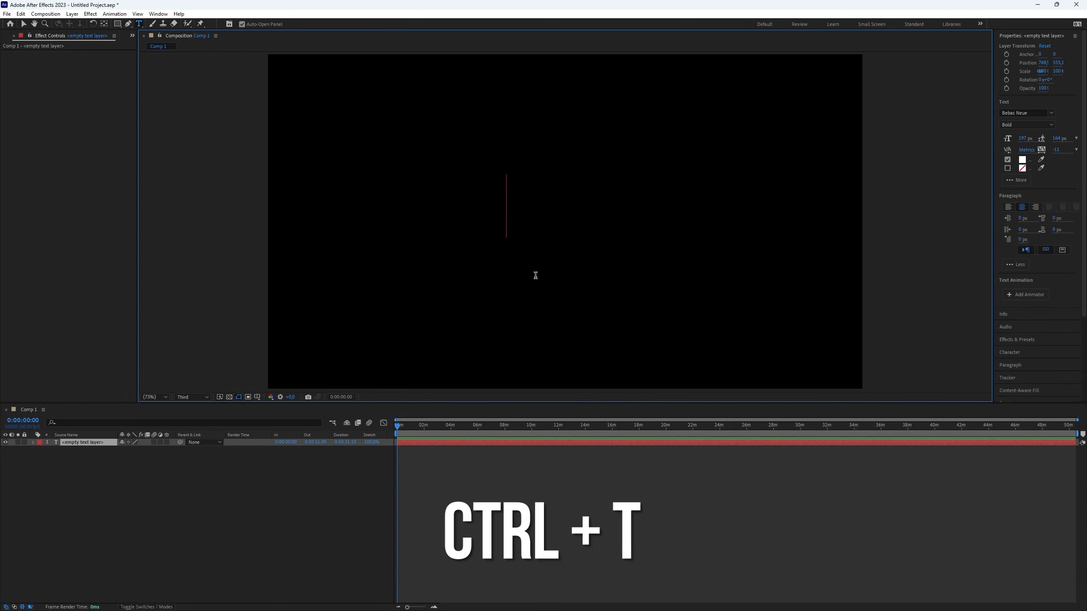
{"action": "type", "text": "GRADIENT TEXT"}
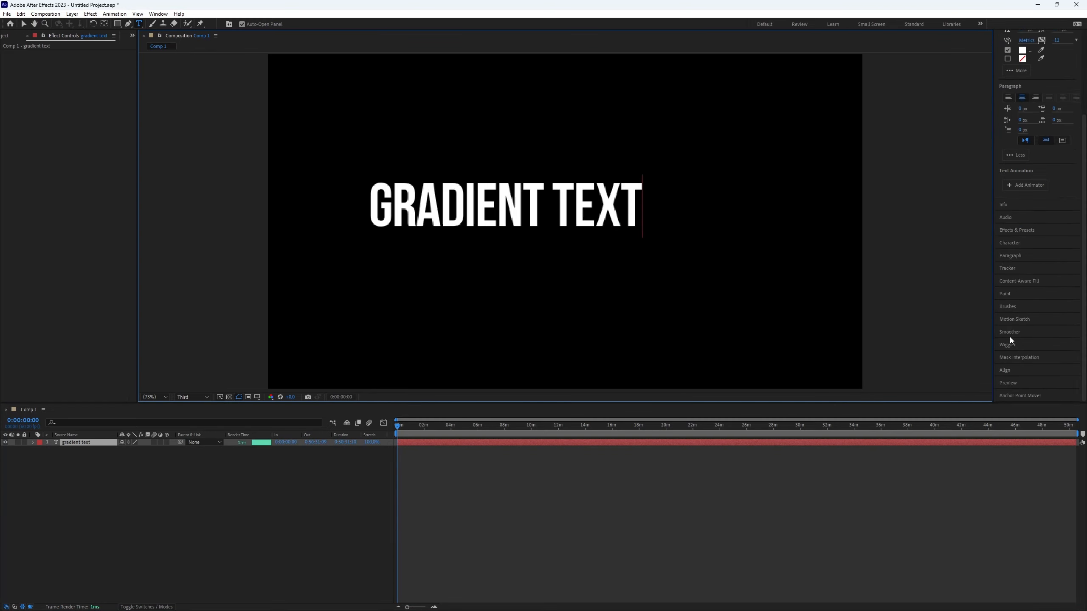
{"action": "left_click", "coordinate": [1004, 370]}
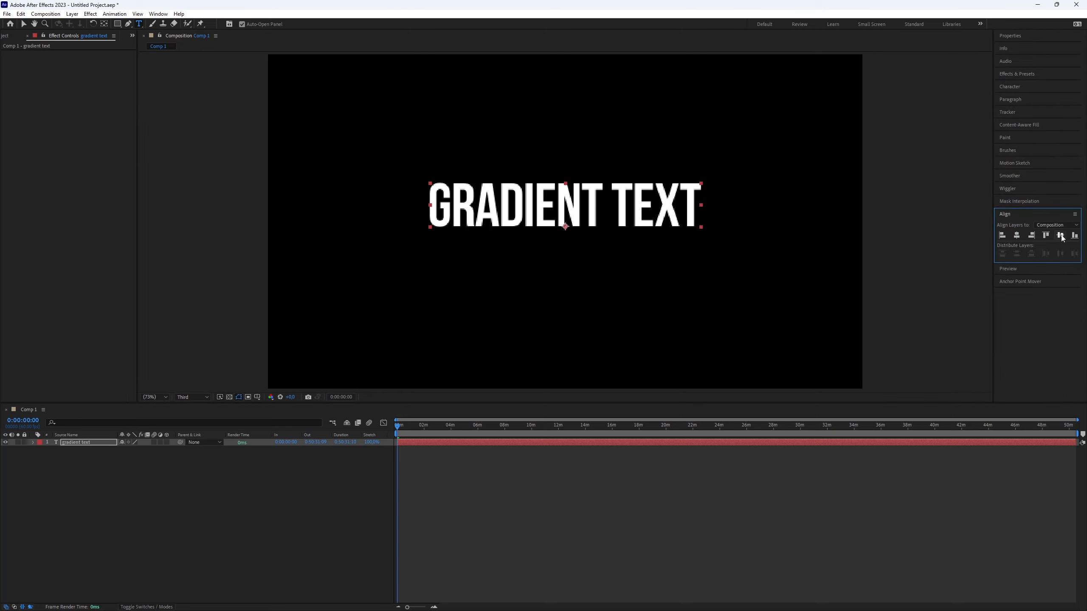
{"action": "left_click", "coordinate": [1020, 281]}
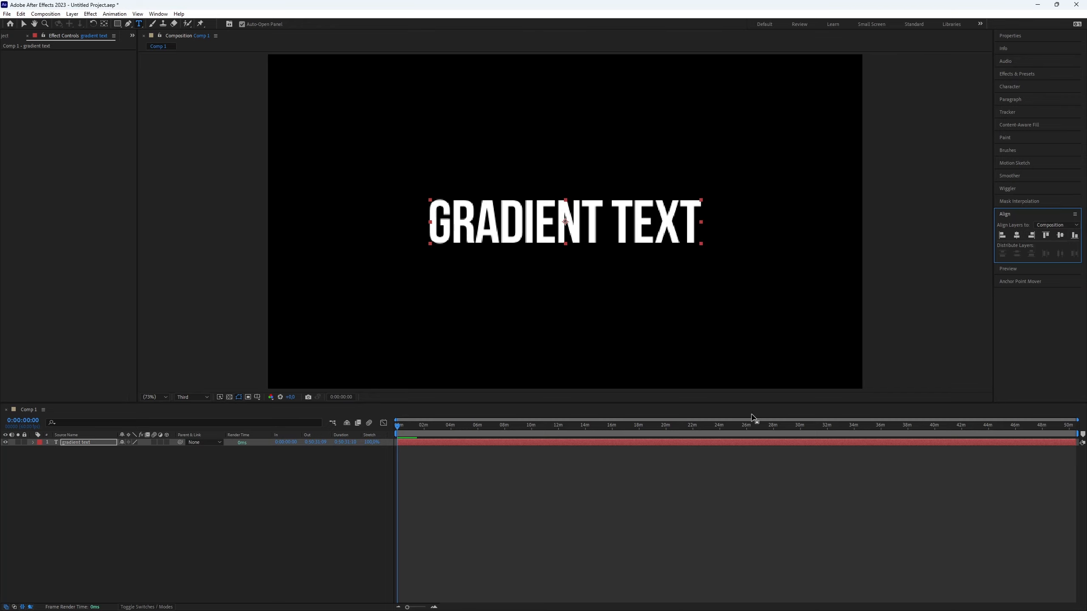
Find Gradient Ramp via the effects search and apply it to the text layer.
{"action": "left_click", "coordinate": [1017, 74]}
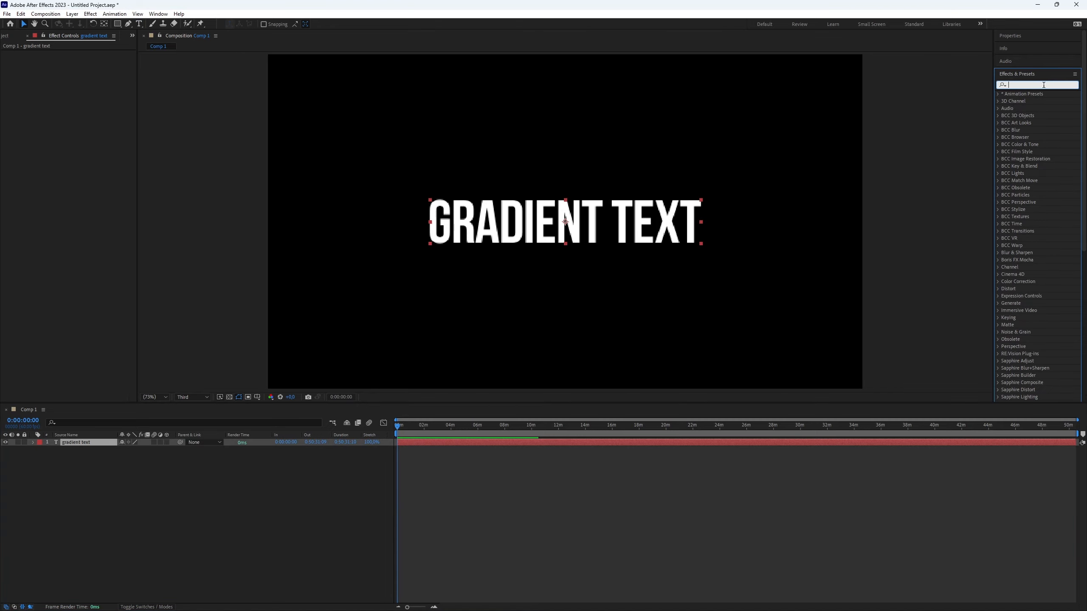
{"action": "type", "text": "gradient ramp"}
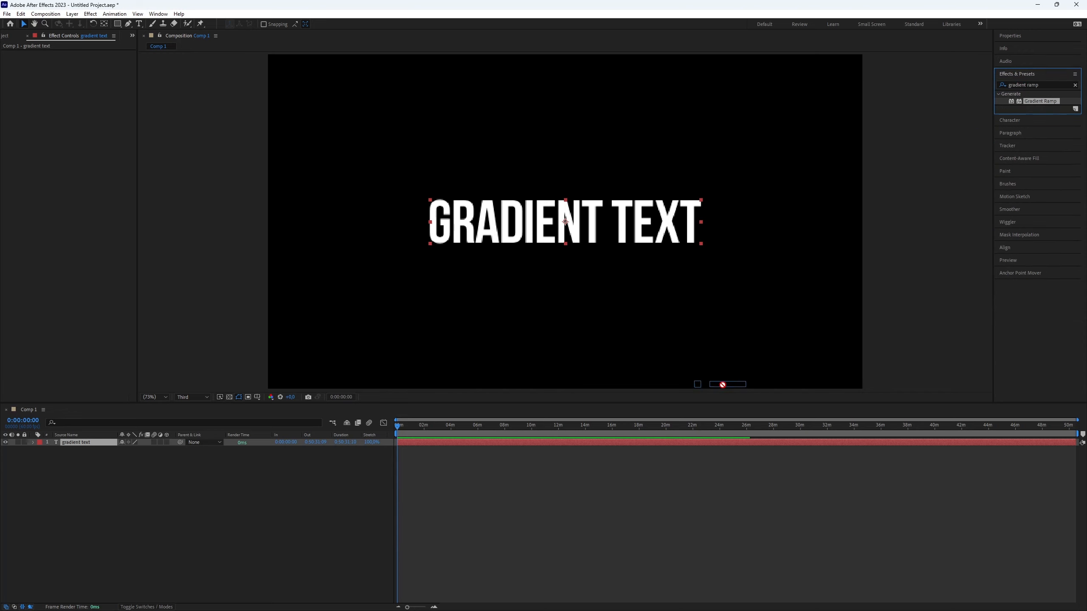
{"action": "double_click", "coordinate": [1041, 100]}
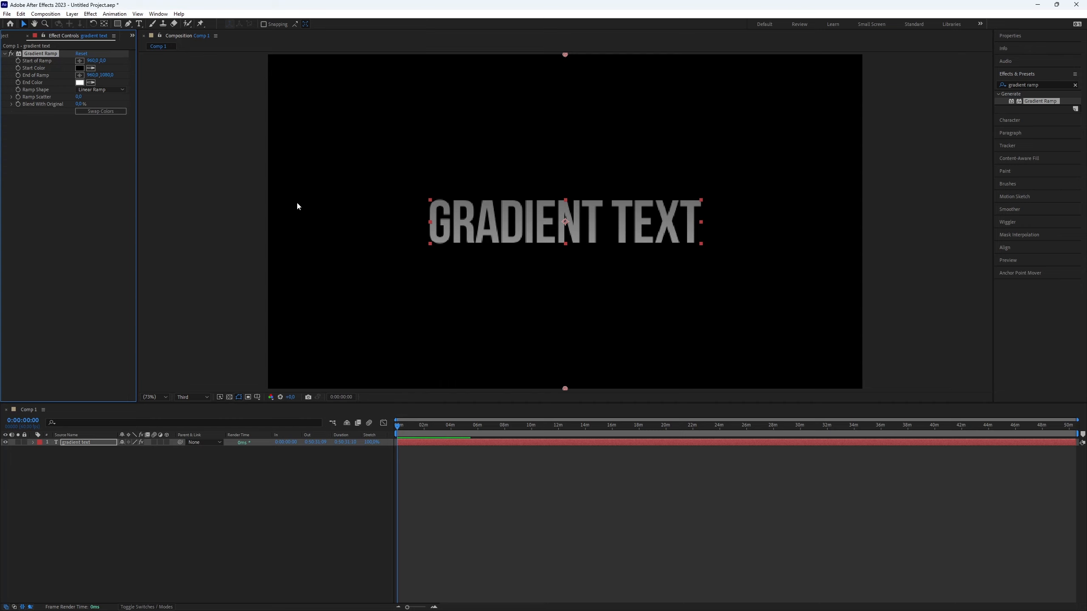
Set the Gradient Ramp start colour first to purple, then change it to red.
{"action": "left_click", "coordinate": [80, 68]}
{"action": "type", "text": "8400FF"}
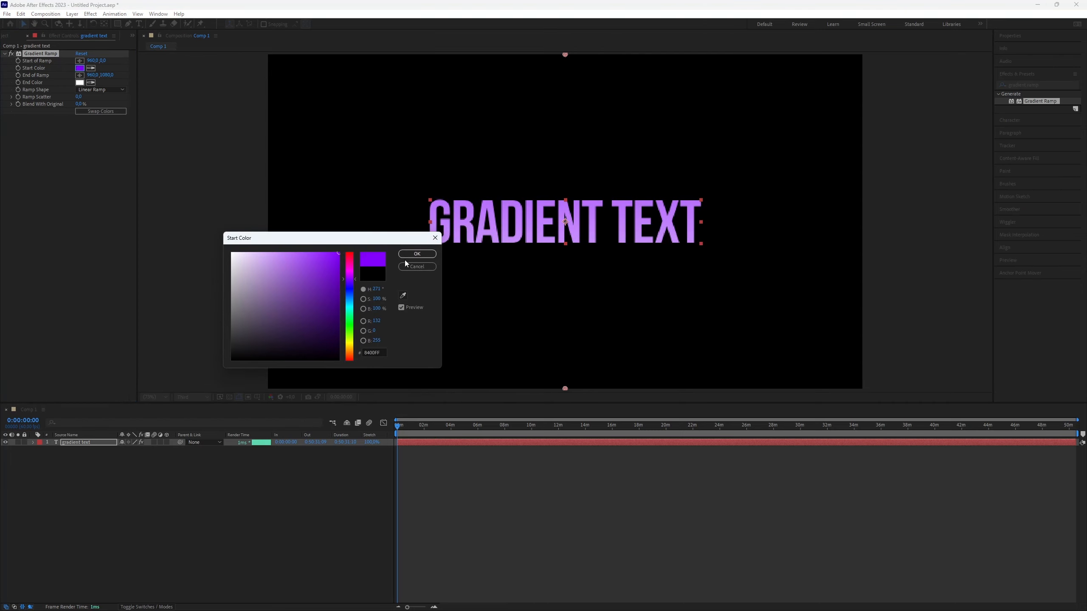
{"action": "left_click", "coordinate": [417, 254]}
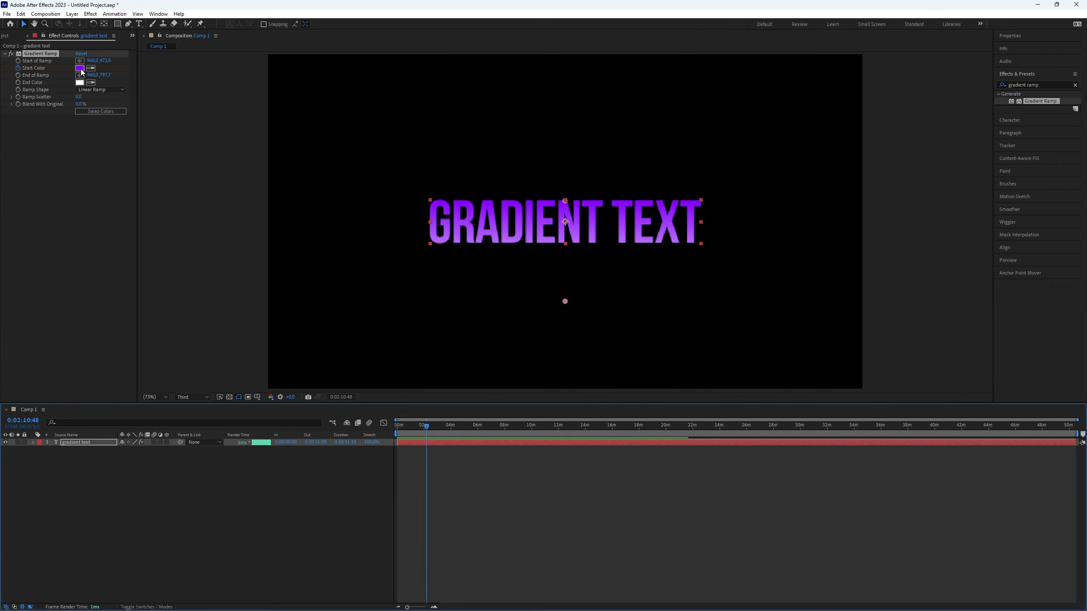
{"action": "left_click", "coordinate": [80, 68]}
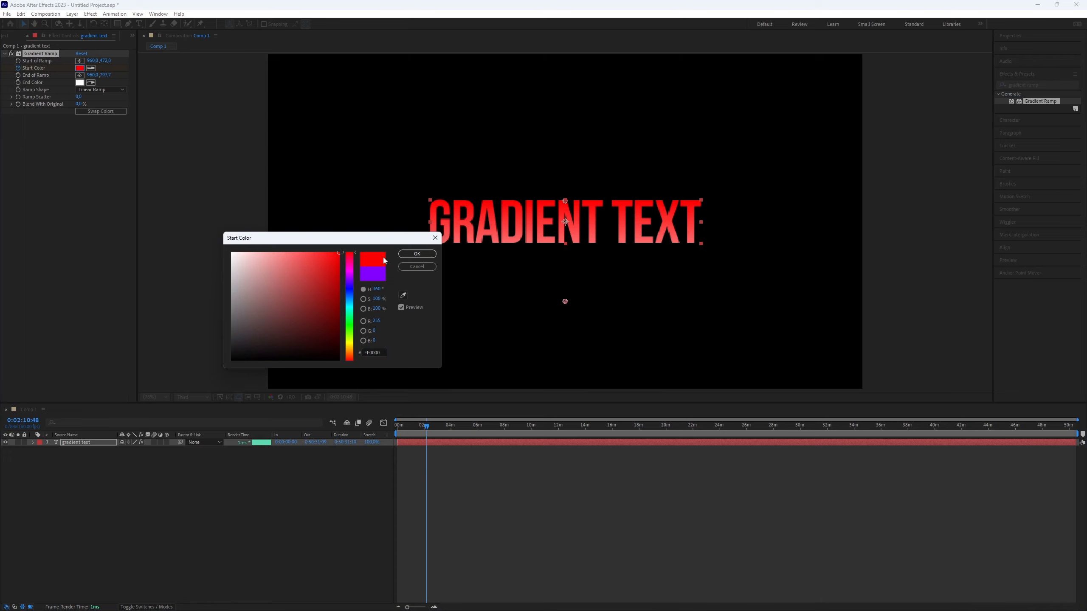
{"action": "left_click", "coordinate": [416, 253]}
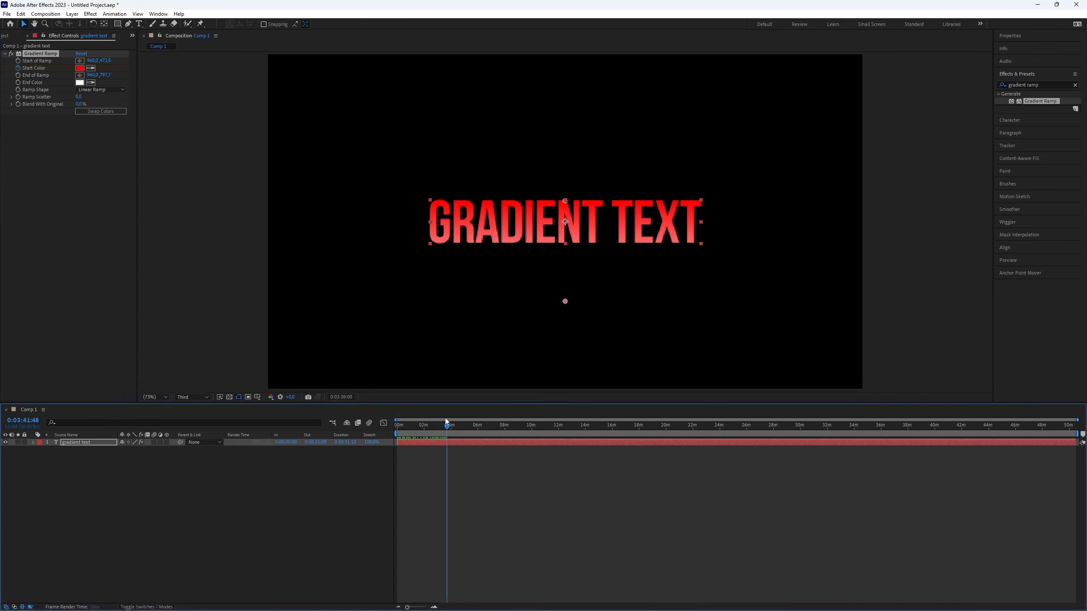
Apply the Glow effect to the text and lower Glow Threshold for a brighter halo.
{"action": "type", "text": "glow"}
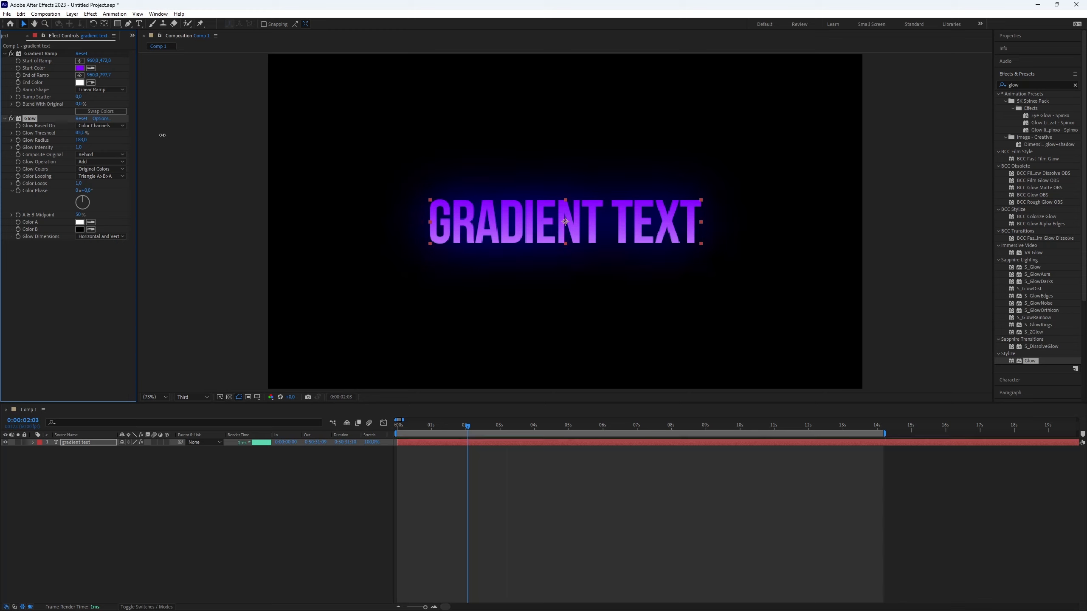
{"action": "left_click", "coordinate": [80, 132]}
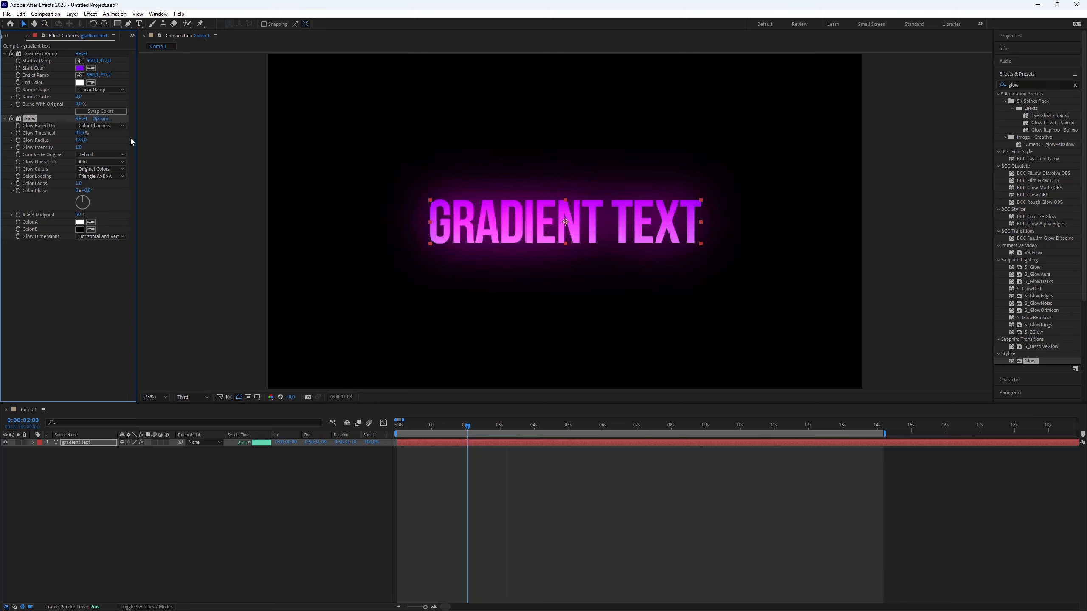